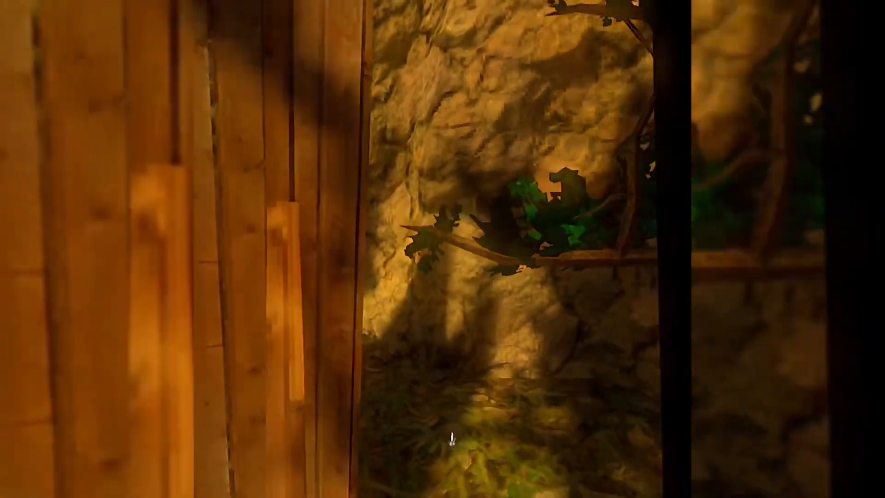
{"action": "mouse_move", "coordinate": [443, 249]}
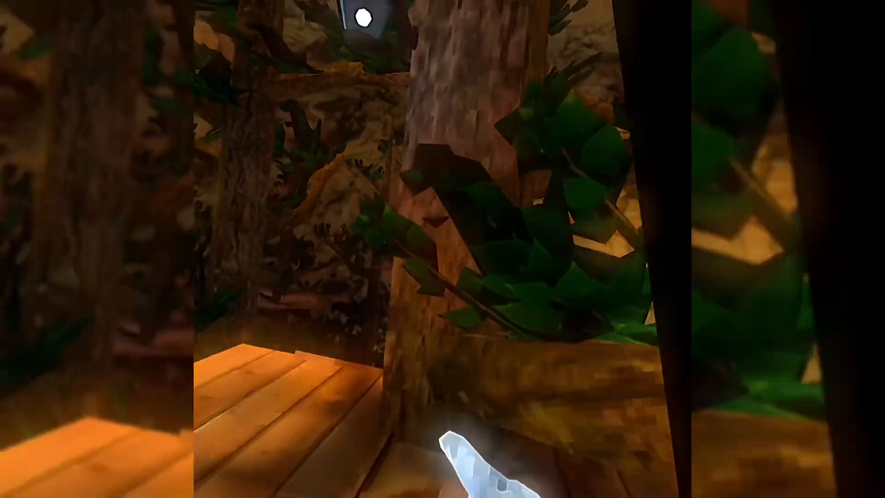
{"action": "mouse_move", "coordinate": [443, 249]}
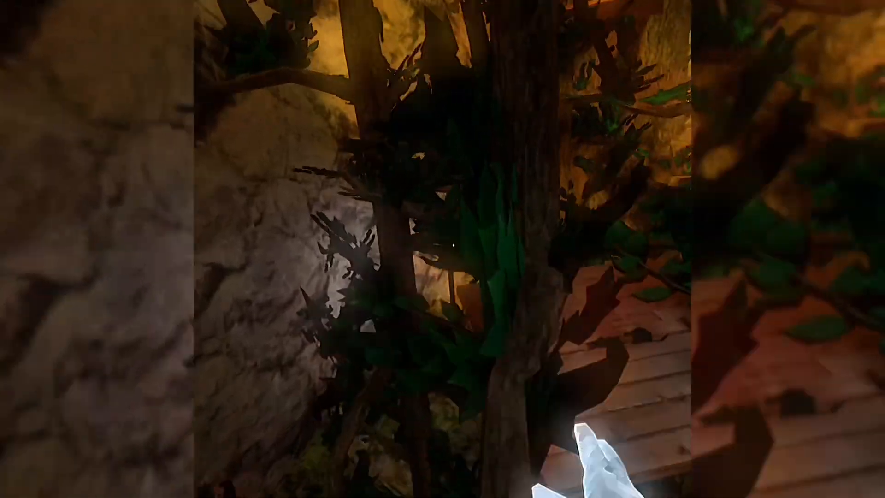